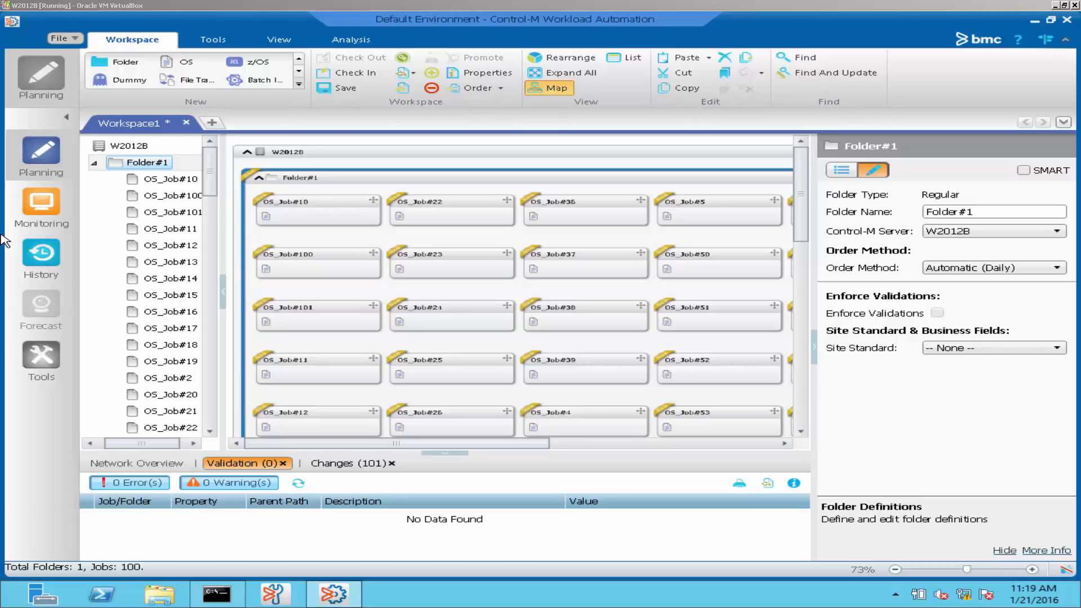
{"action": "mouse_move", "coordinate": [458, 206]}
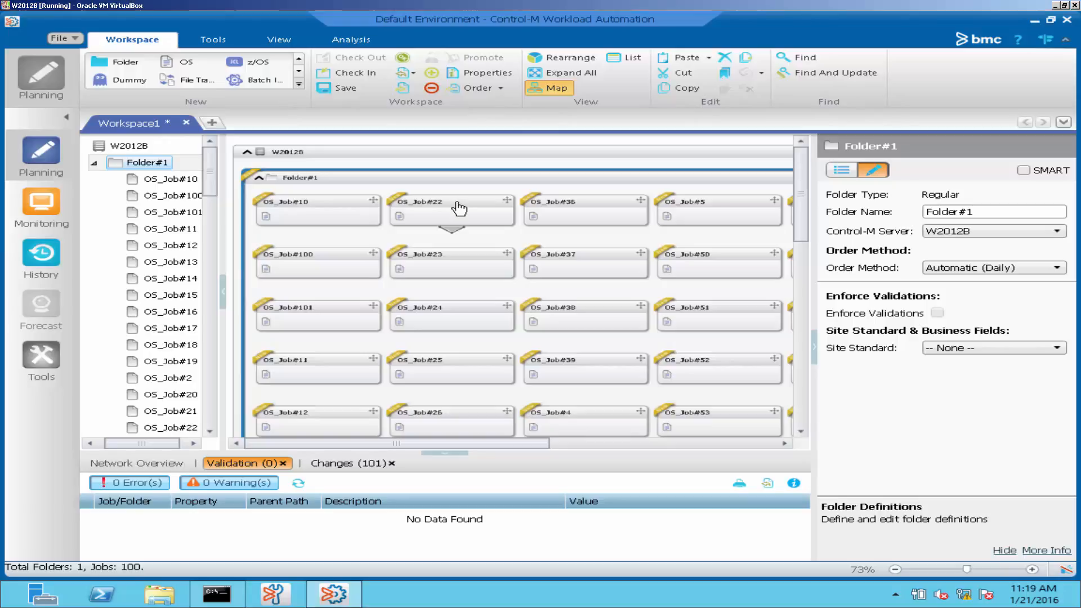
Step: Select OS_Job#22 in the Planning map to display its job definition
{"action": "left_click", "coordinate": [450, 202]}
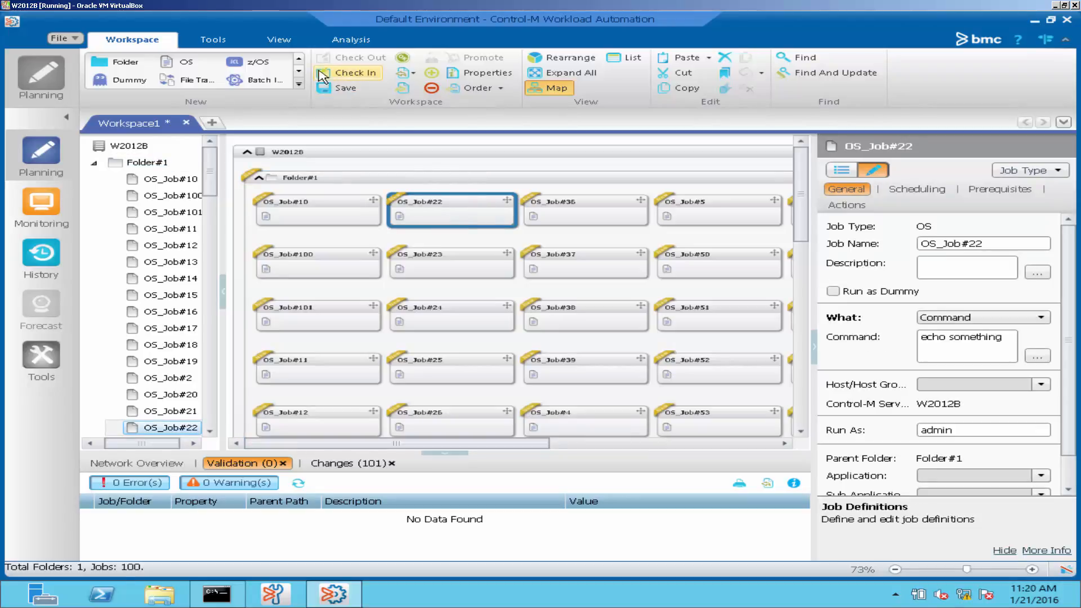
Step: Toggle bookmarks on OS_Job#22 and OS_Job#25 from the View tab
{"action": "left_click", "coordinate": [278, 39]}
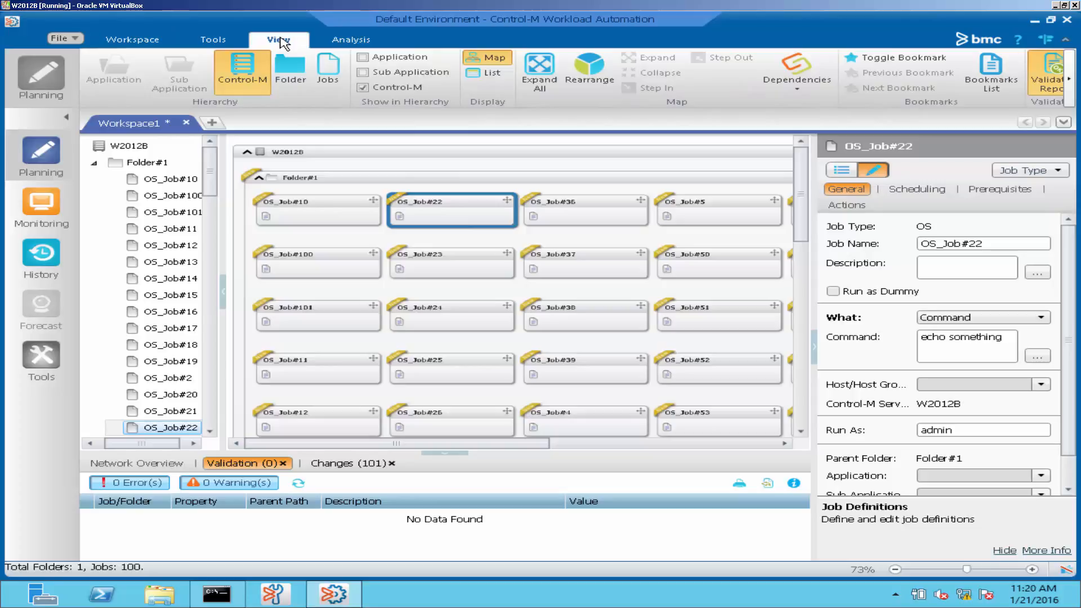
{"action": "left_click", "coordinate": [896, 57]}
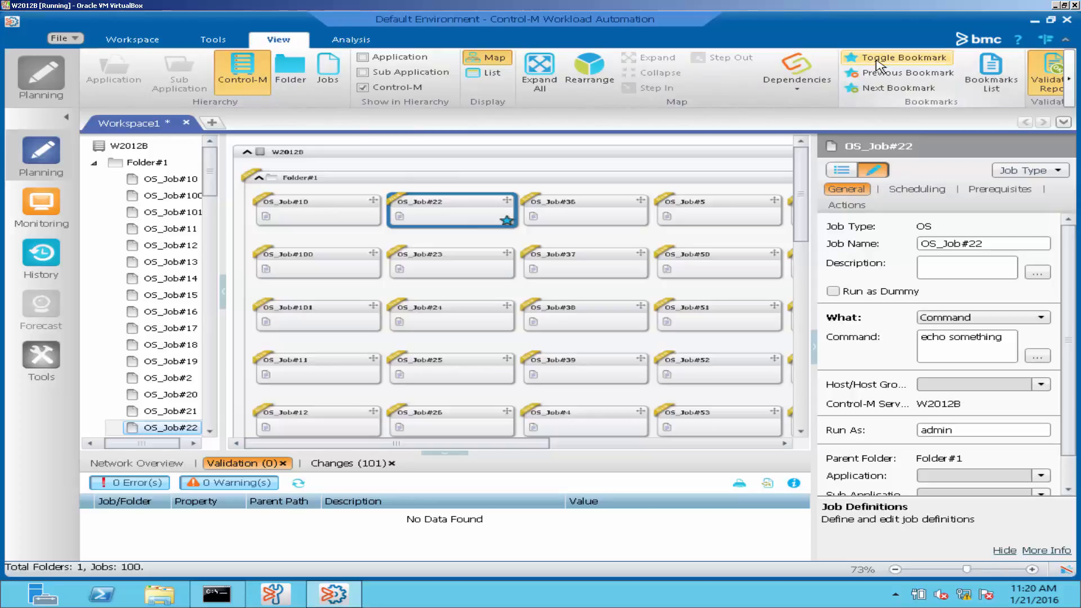
{"action": "mouse_move", "coordinate": [493, 227]}
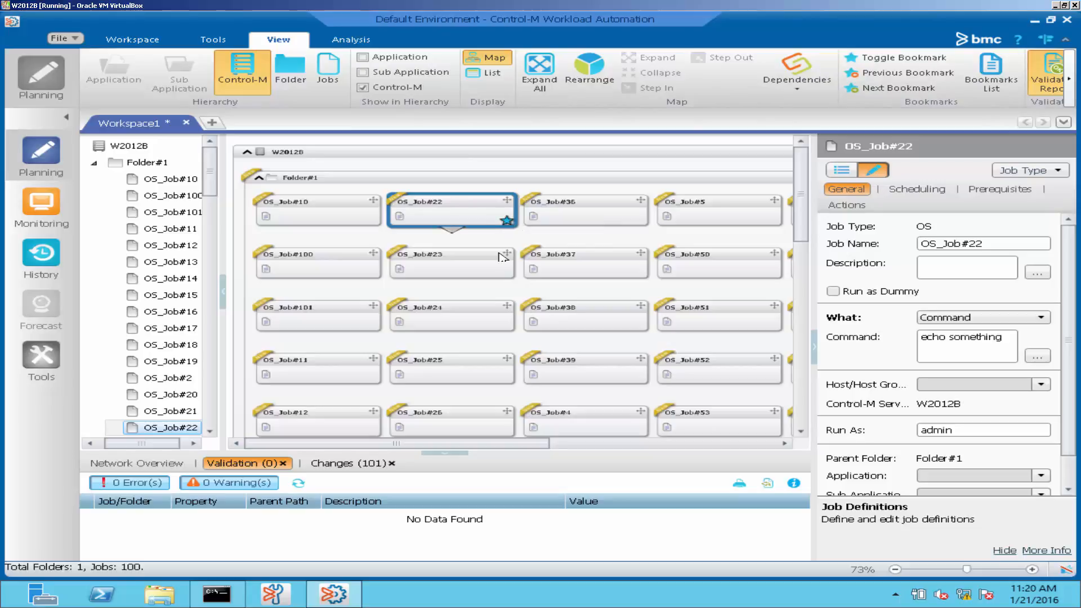
{"action": "mouse_move", "coordinate": [488, 377]}
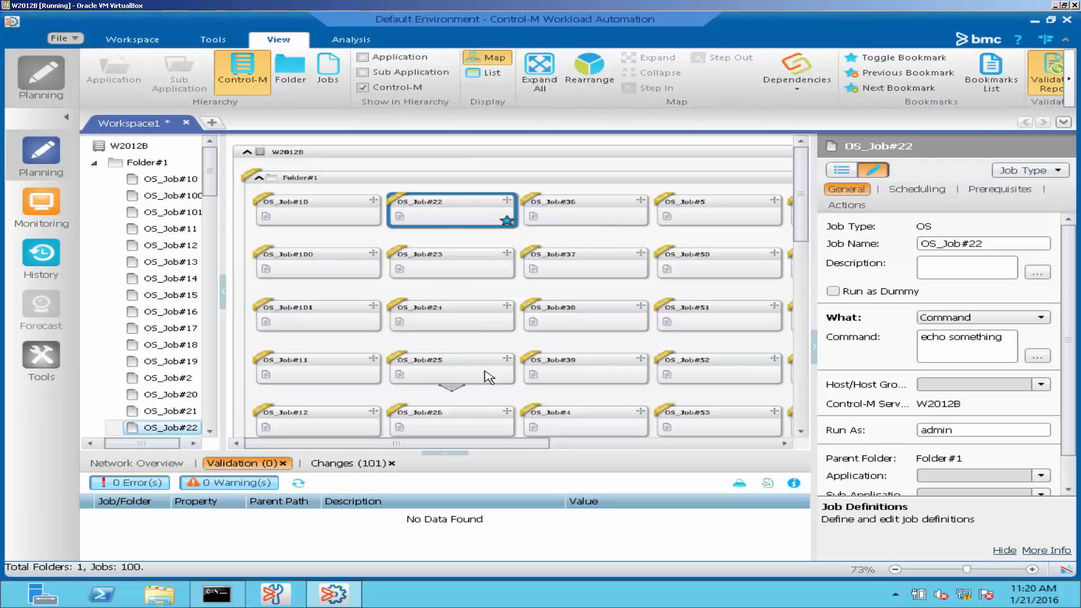
{"action": "left_click", "coordinate": [452, 369]}
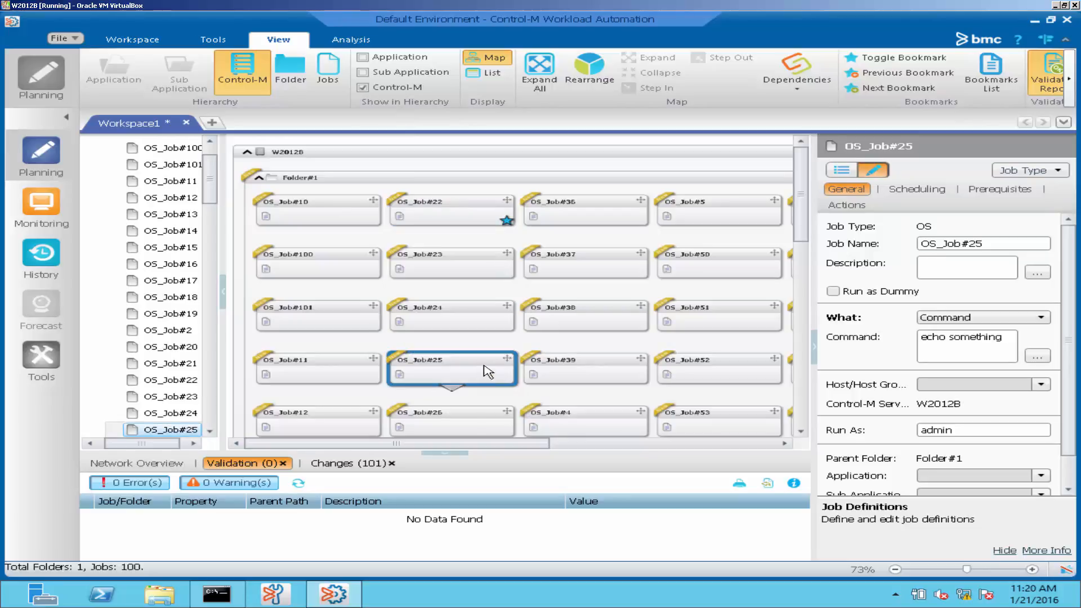
{"action": "mouse_move", "coordinate": [903, 57]}
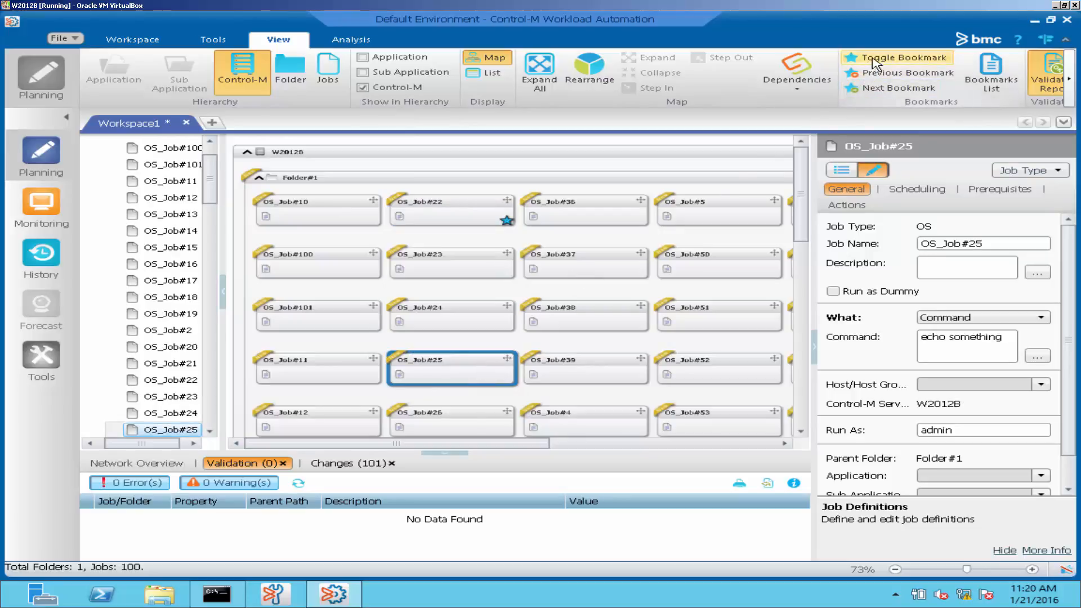
{"action": "left_click", "coordinate": [903, 57]}
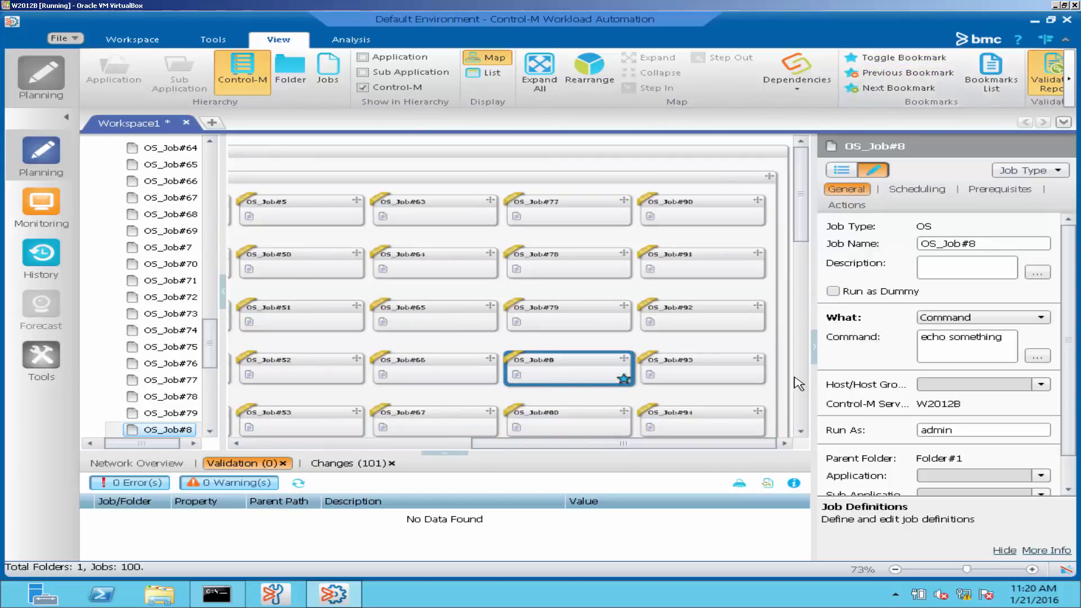
Step: Select OS_Job#70, then step through bookmarked jobs via Previous/Next, ending at OS_Job#8
{"action": "scroll", "scroll_direction": "down", "scroll_amount": 3}
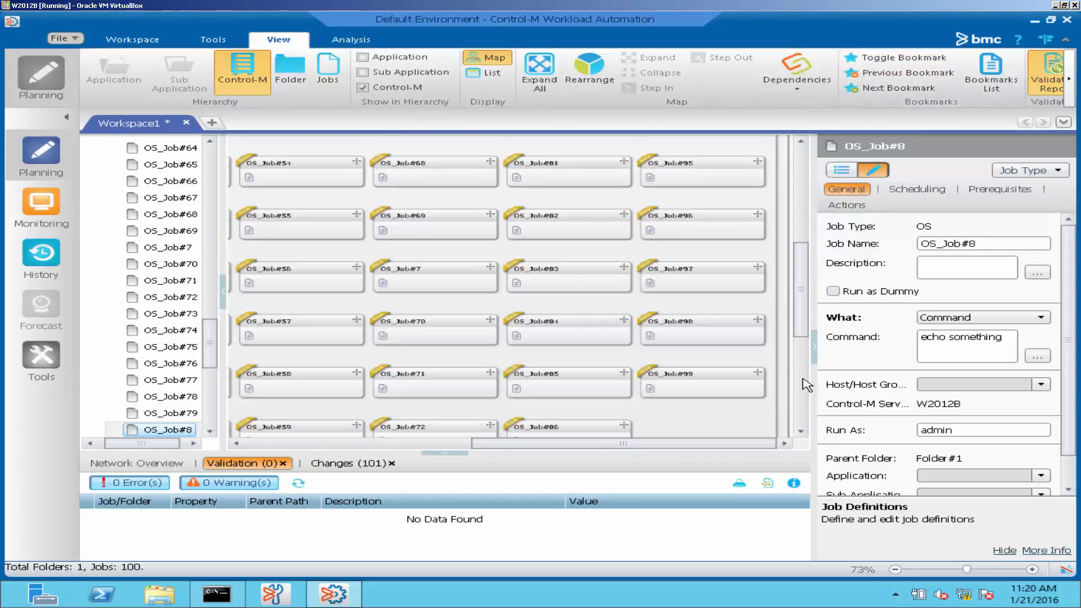
{"action": "left_click", "coordinate": [434, 329]}
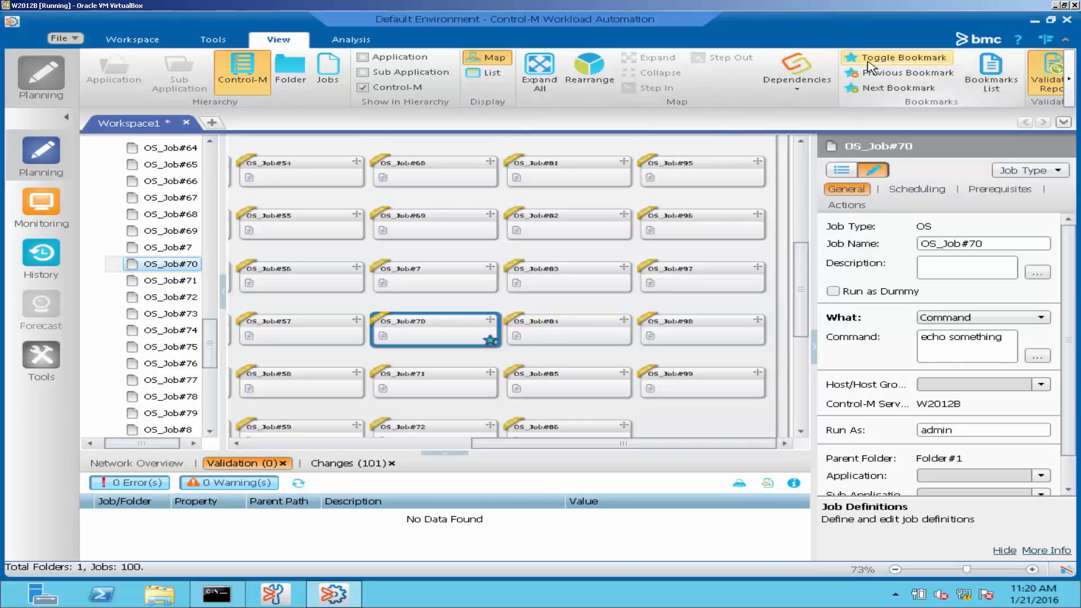
{"action": "mouse_move", "coordinate": [905, 73]}
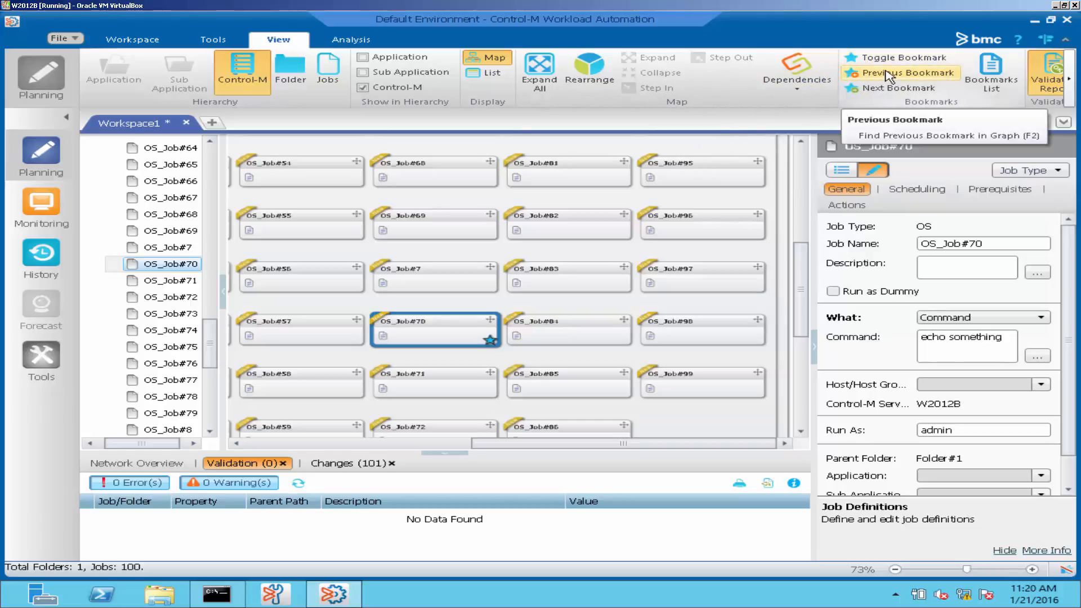
{"action": "left_click", "coordinate": [898, 73]}
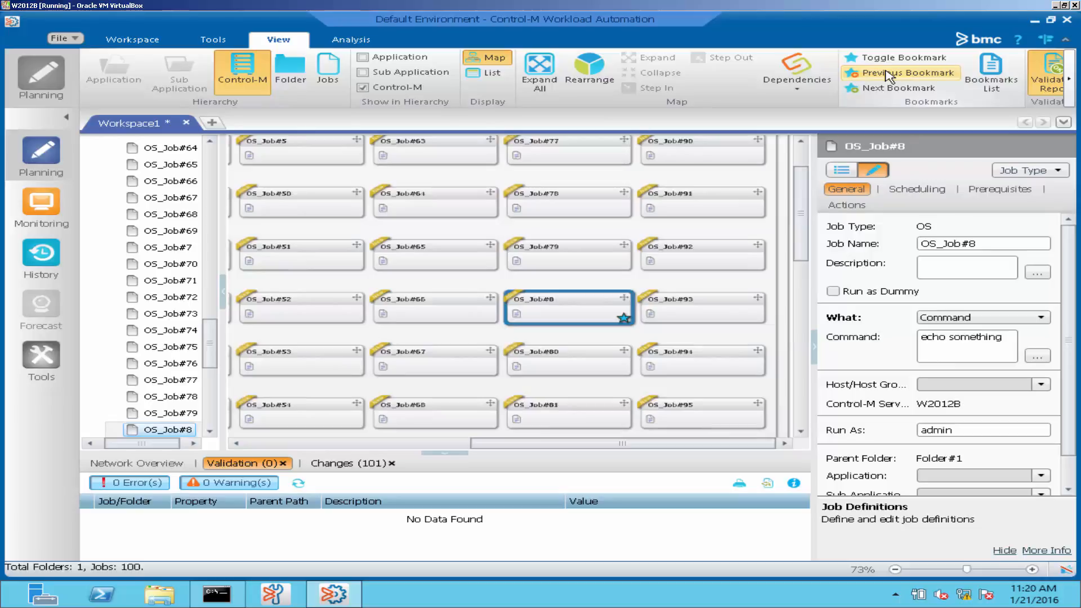
{"action": "left_click", "coordinate": [905, 73]}
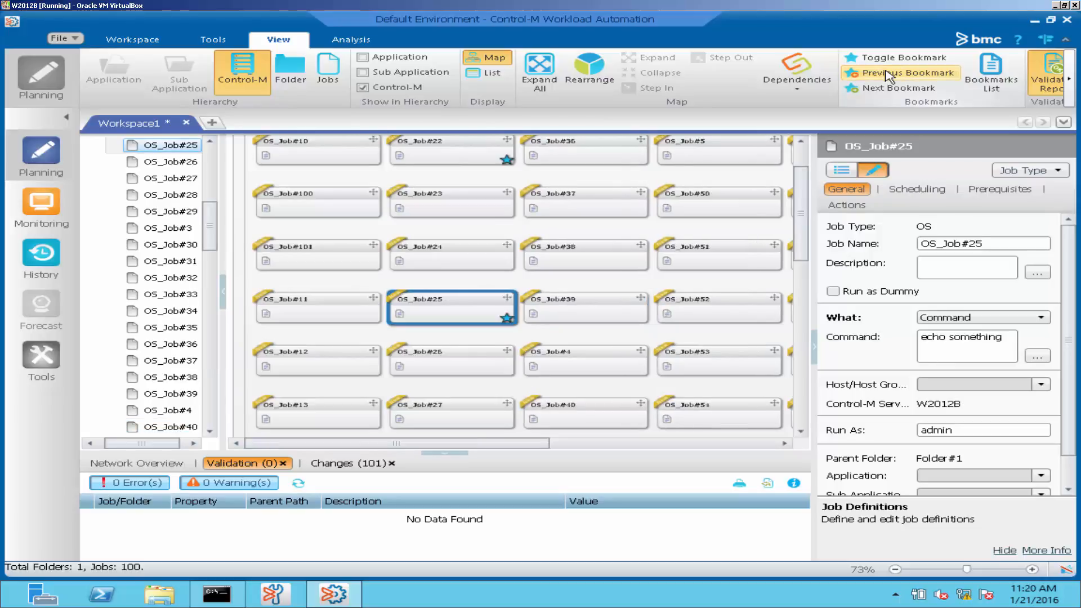
{"action": "left_click", "coordinate": [898, 73]}
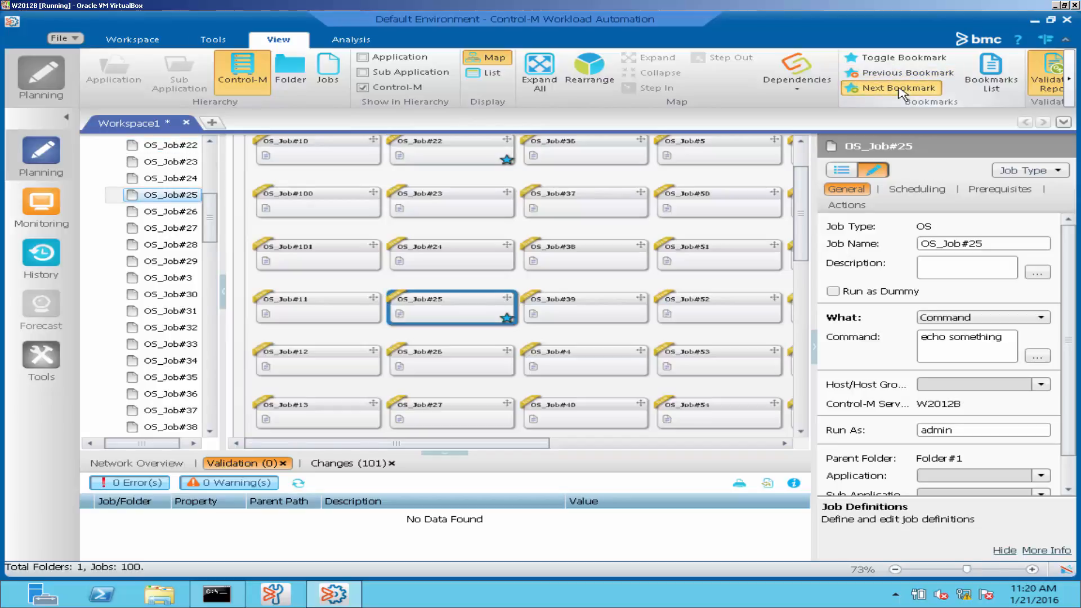
{"action": "left_click", "coordinate": [897, 88]}
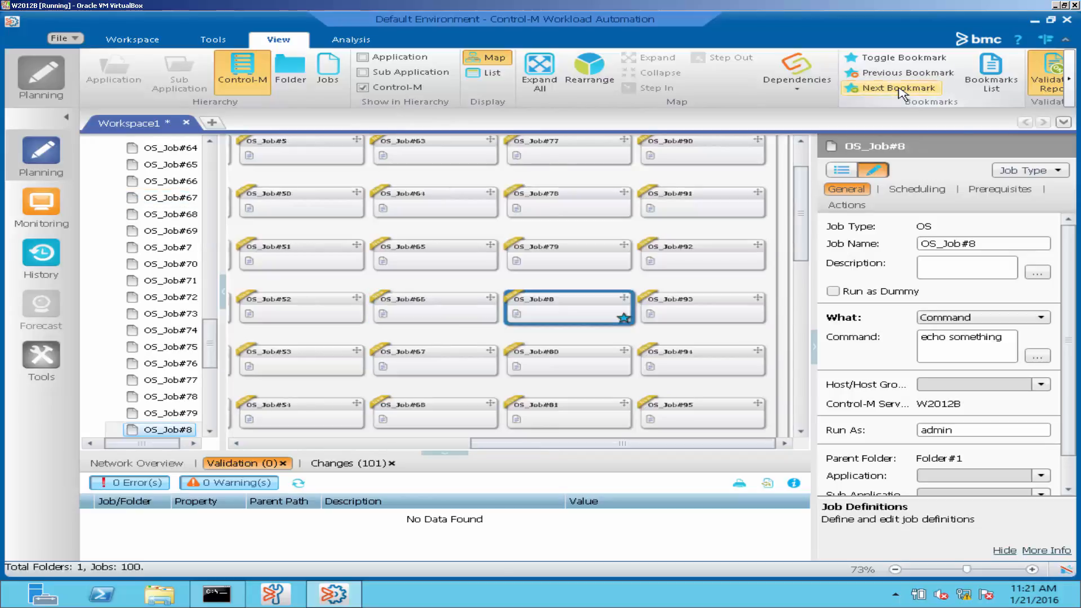
Step: Open the Bookmarks List and jump to OS_Job#22 and another listed job
{"action": "left_click", "coordinate": [991, 71]}
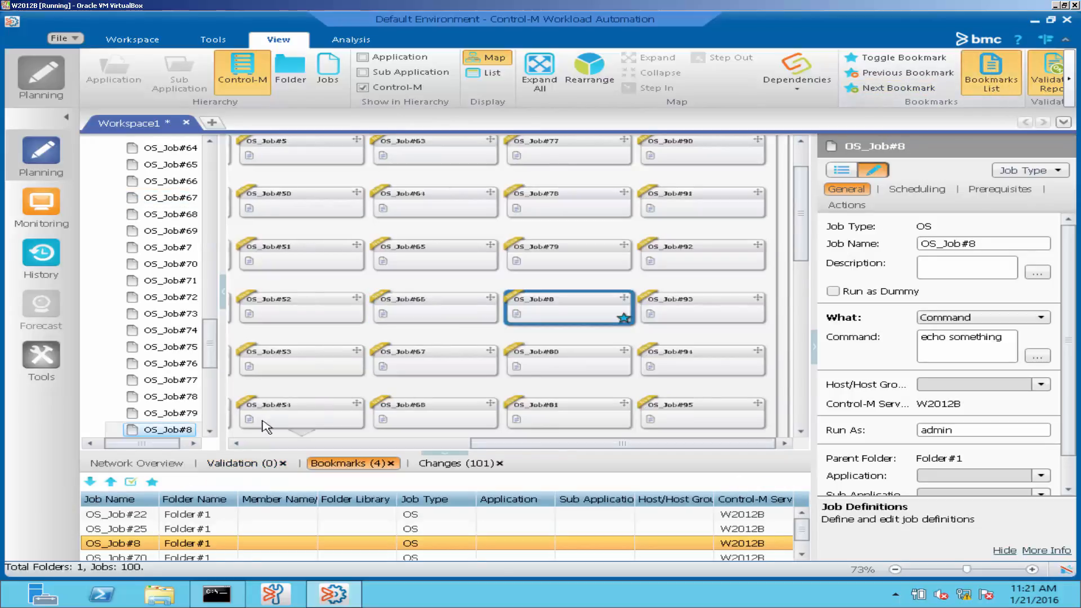
{"action": "mouse_move", "coordinate": [169, 515]}
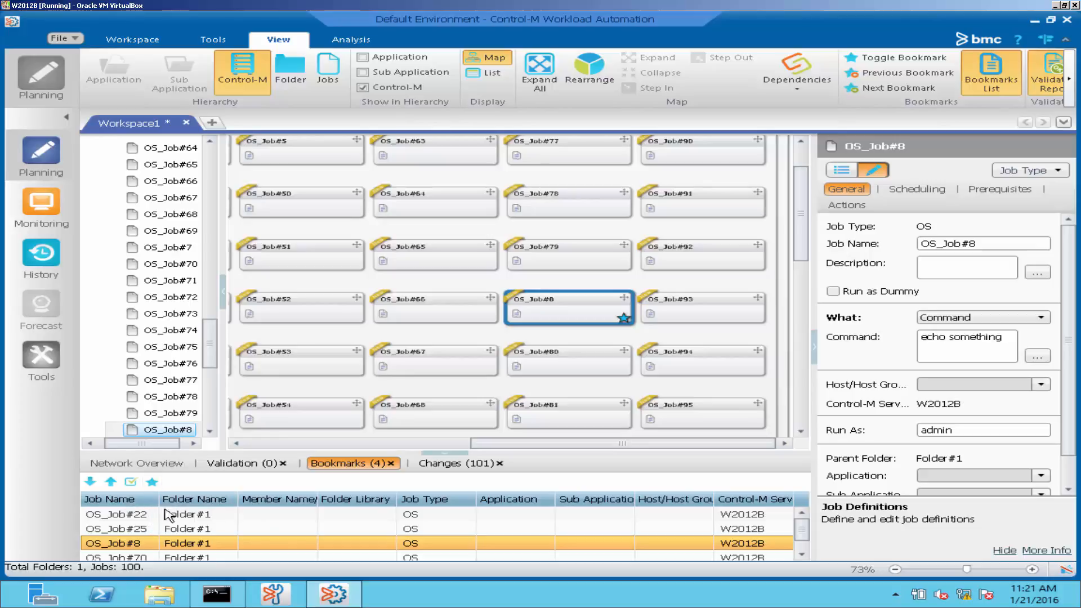
{"action": "mouse_move", "coordinate": [258, 529]}
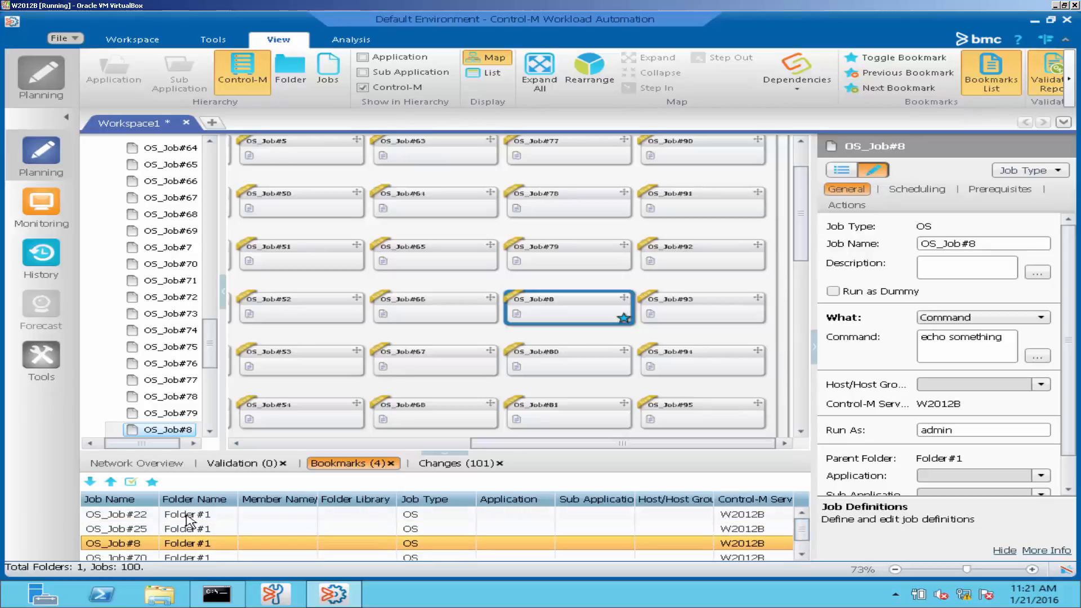
{"action": "left_click", "coordinate": [117, 513]}
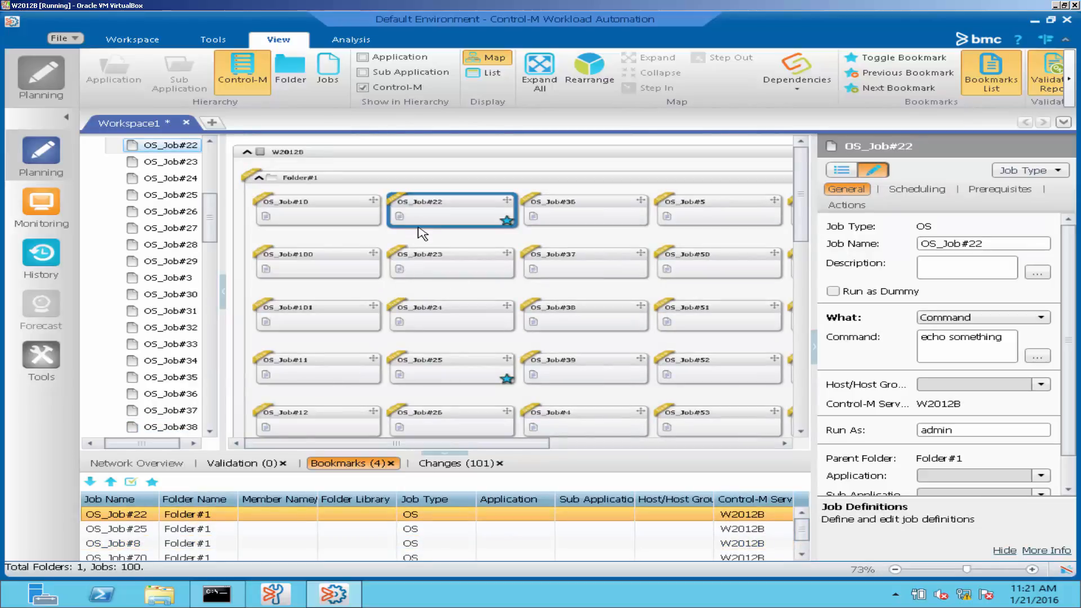
{"action": "scroll", "scroll_direction": "down", "scroll_amount": 3}
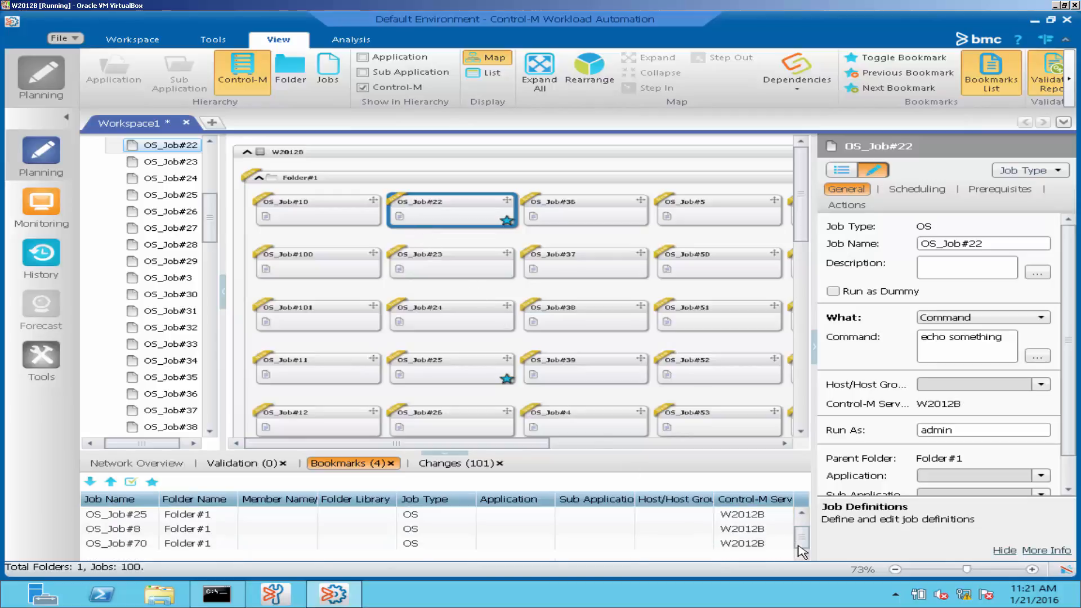
{"action": "left_click", "coordinate": [117, 543]}
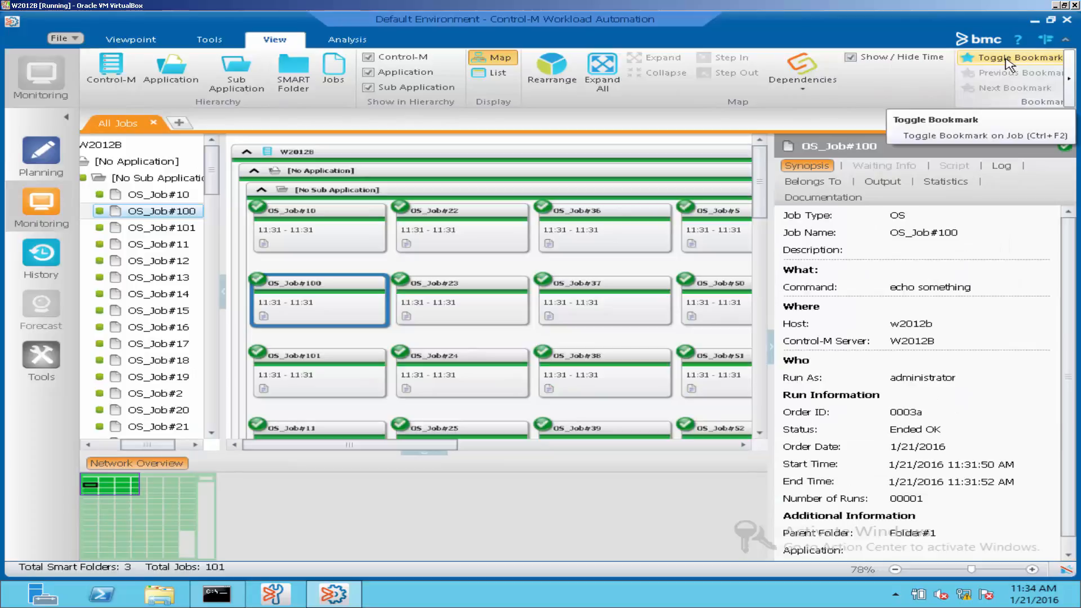
Step: Bookmark OS_Job#100 in the Monitoring map and select OS_Job#52
{"action": "left_click", "coordinate": [1020, 58]}
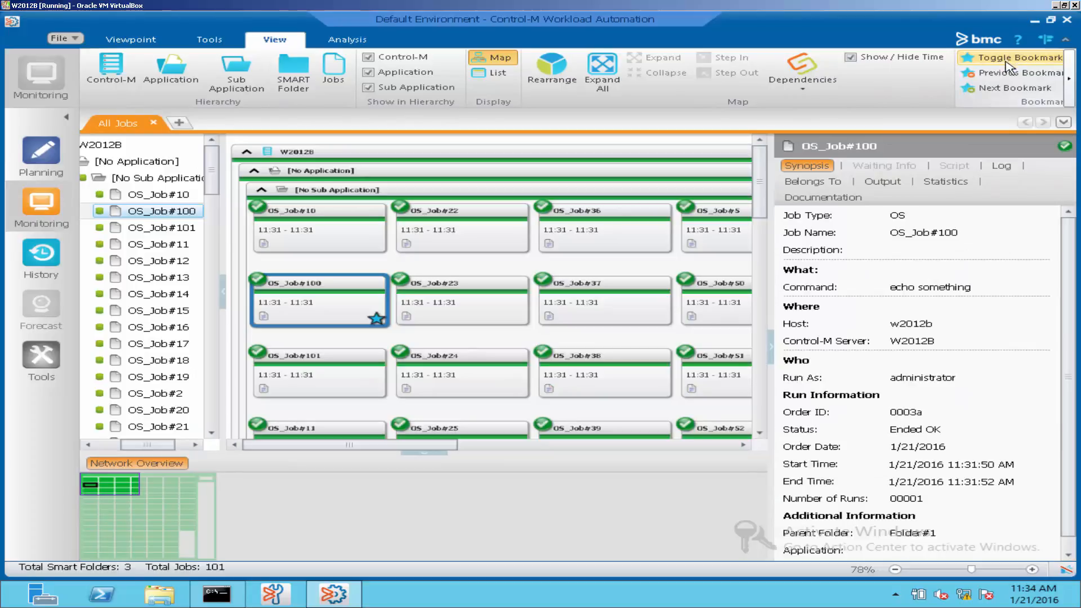
{"action": "left_click", "coordinate": [1040, 68]}
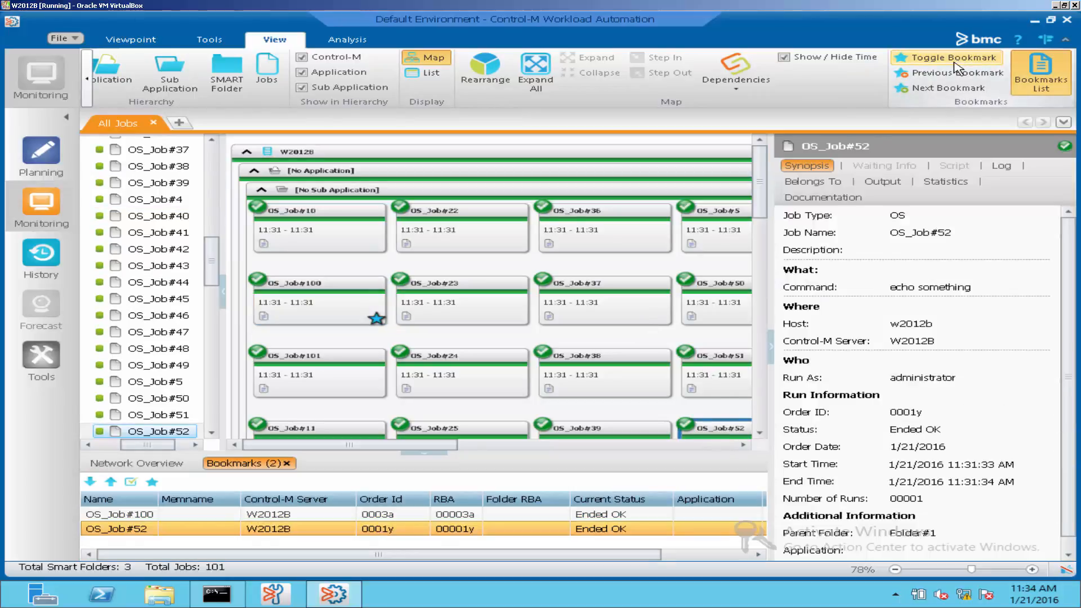
{"action": "mouse_move", "coordinate": [354, 528]}
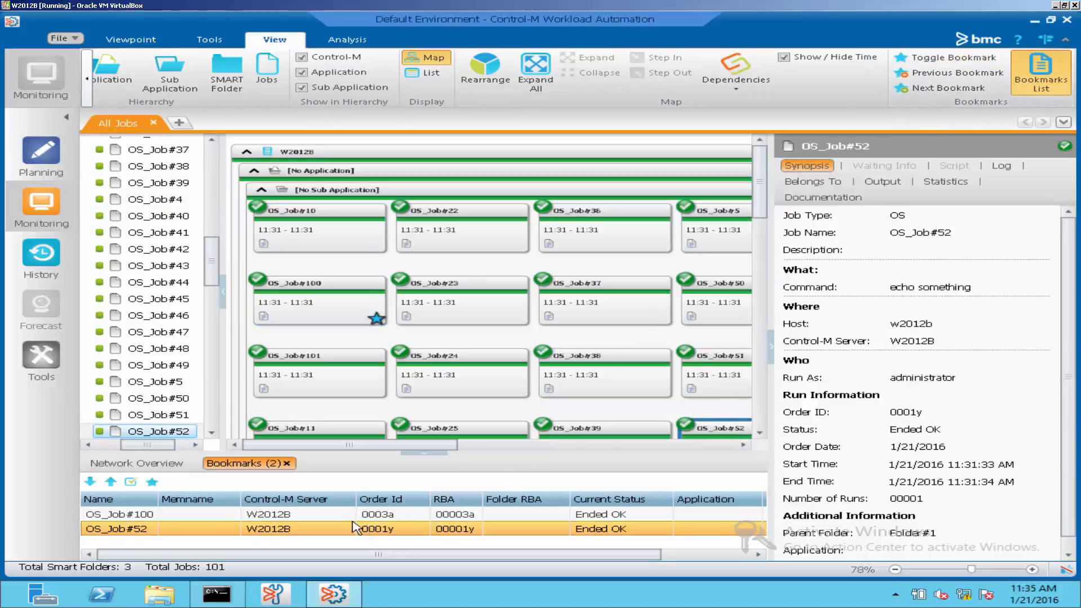